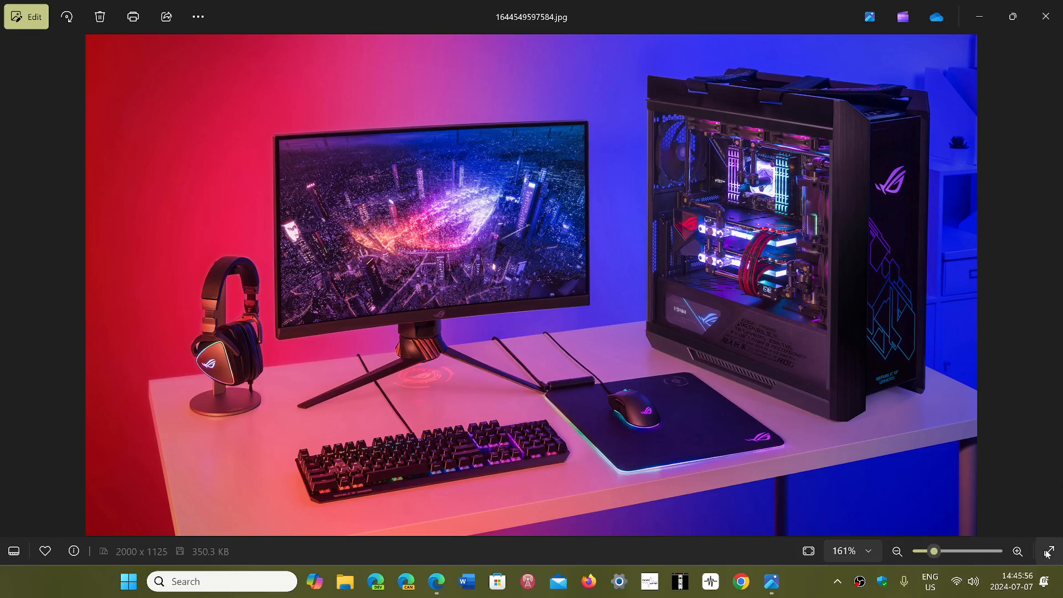
Show the gaming PC desk setup photo full-screen, hiding the viewer toolbars and taskbar.
left_click(1048, 551)
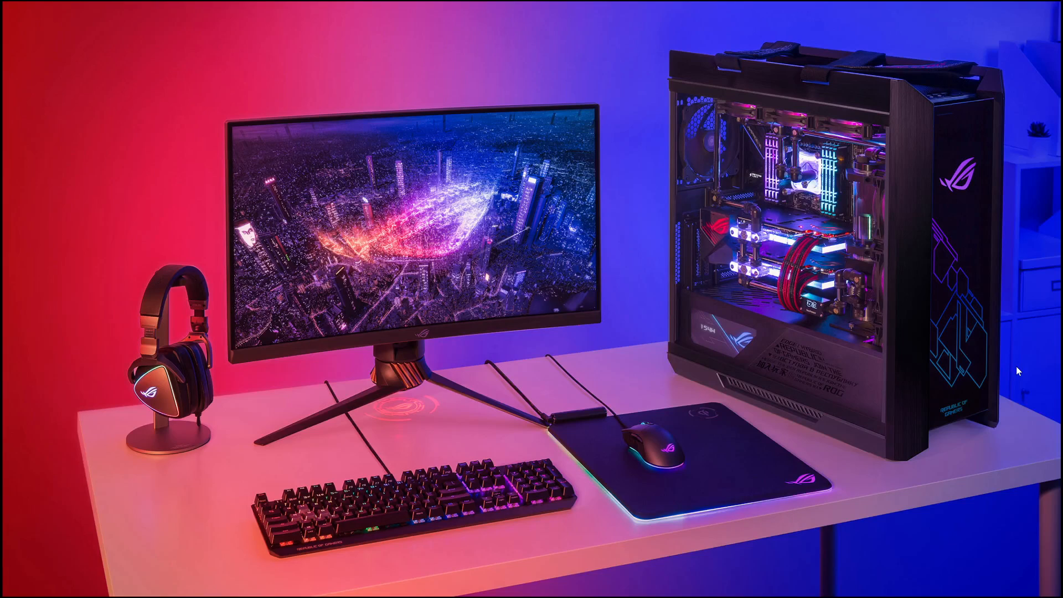